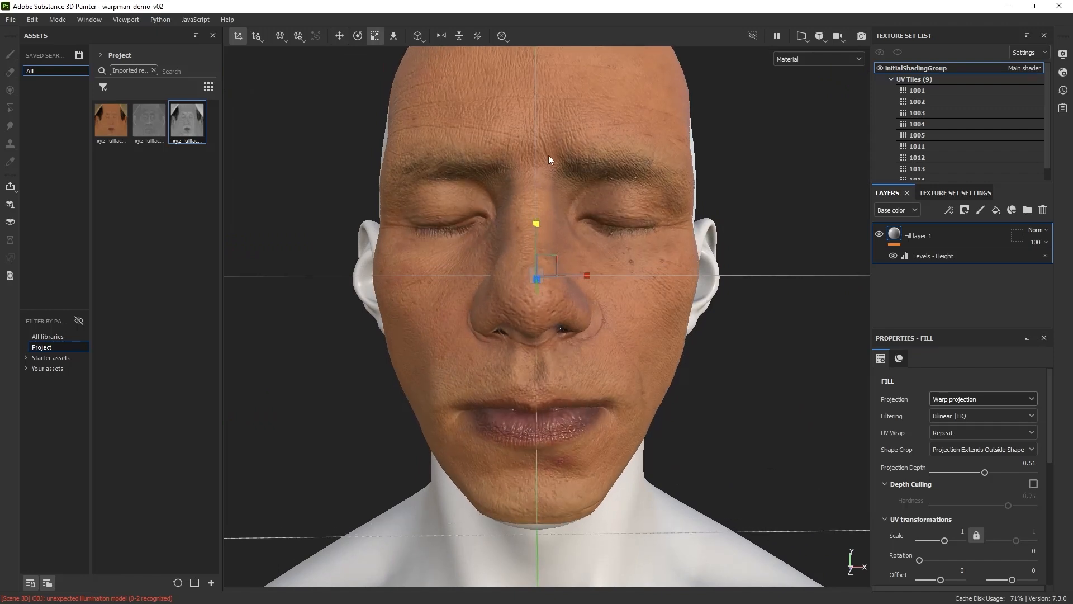
Split the face scan's warp cage vertically into editable points
left_click(279, 36)
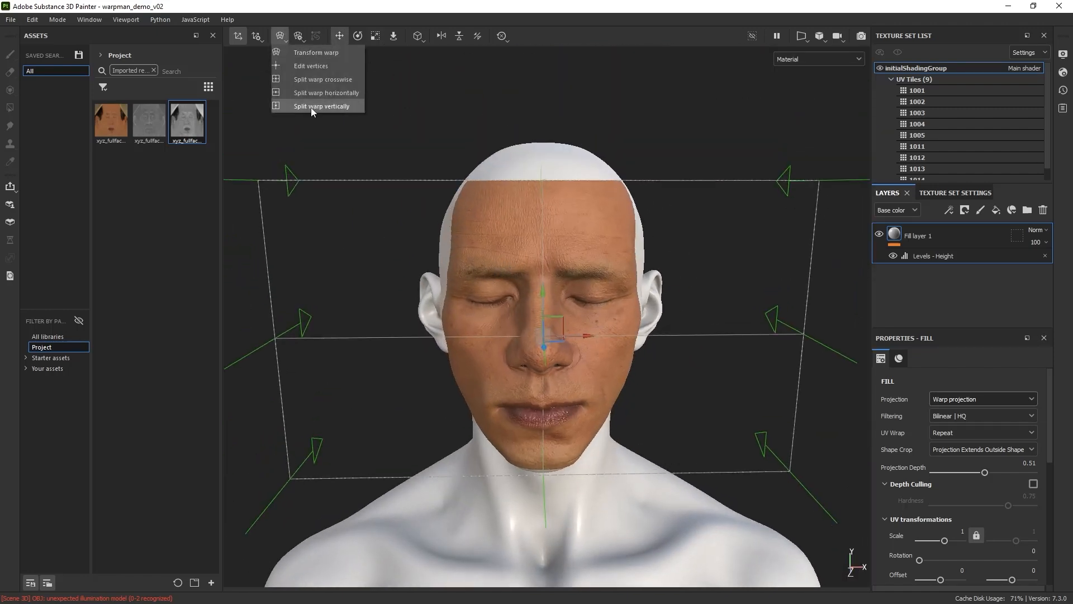
left_click(321, 105)
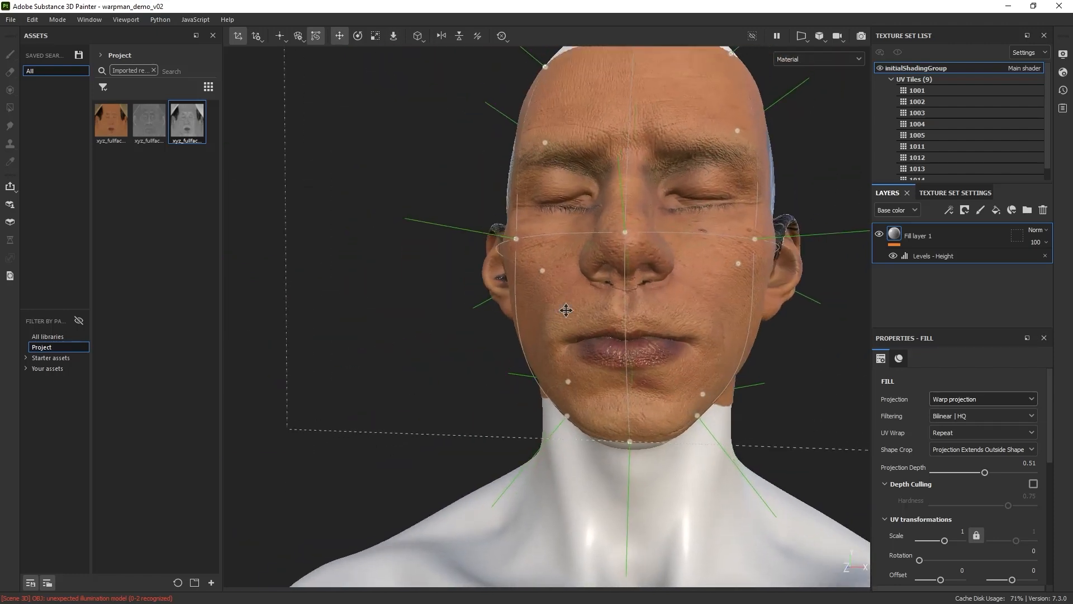
Subdivide the warp cage again and nudge a point beside the nose
left_click(298, 36)
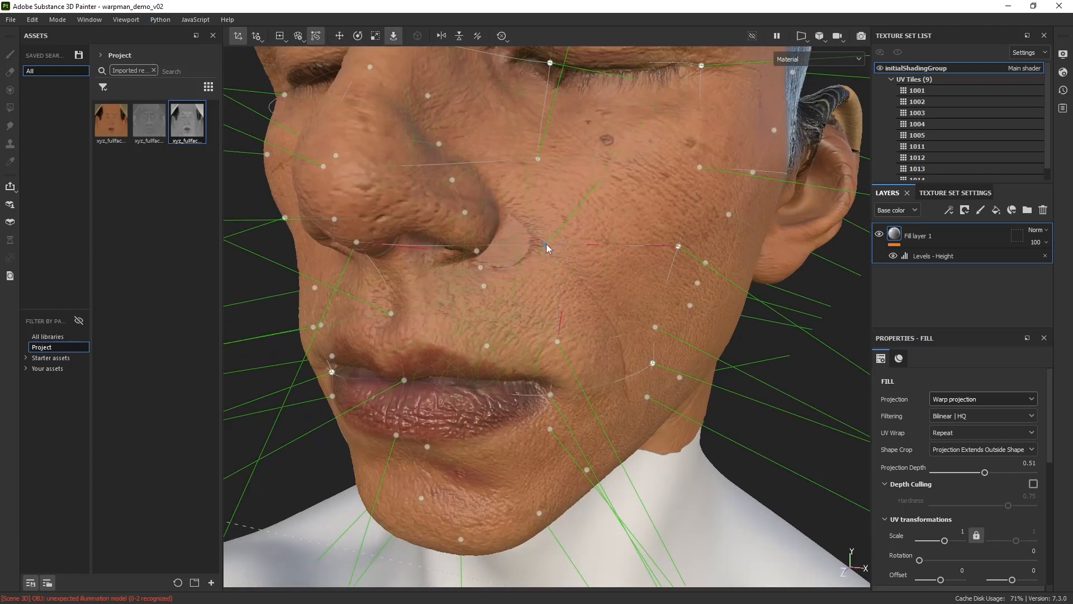
left_click(280, 36)
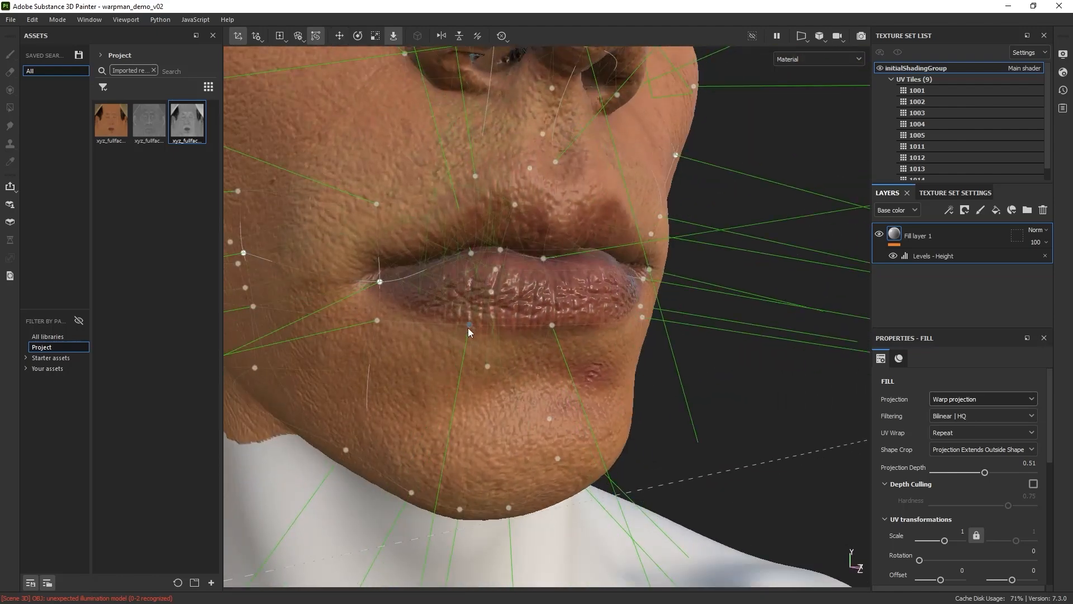
left_click(280, 35)
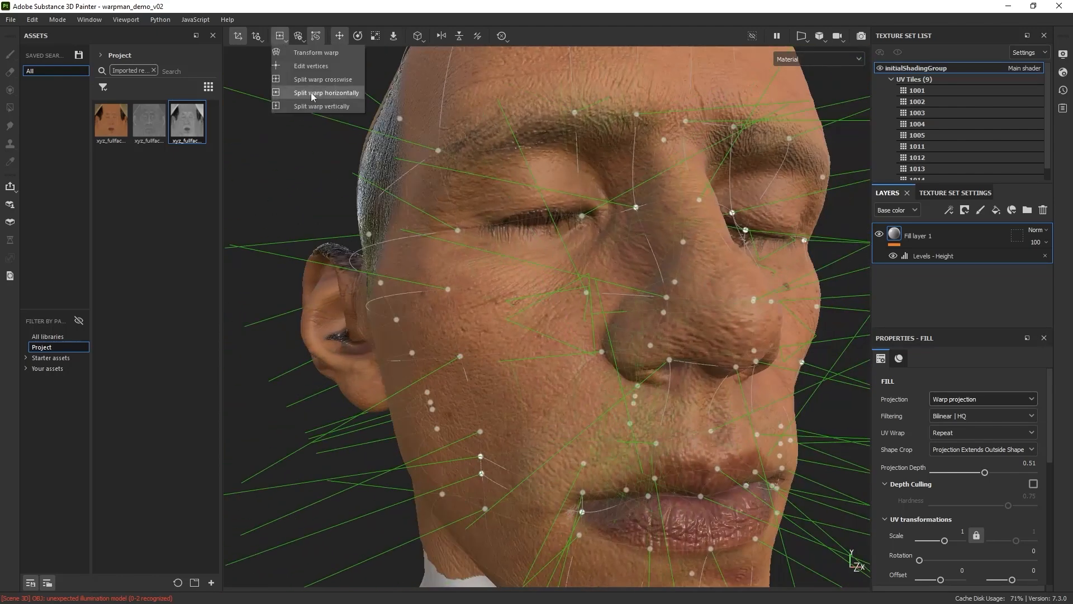
Split the warp cage horizontally and adjust a point on the cheek
left_click(326, 92)
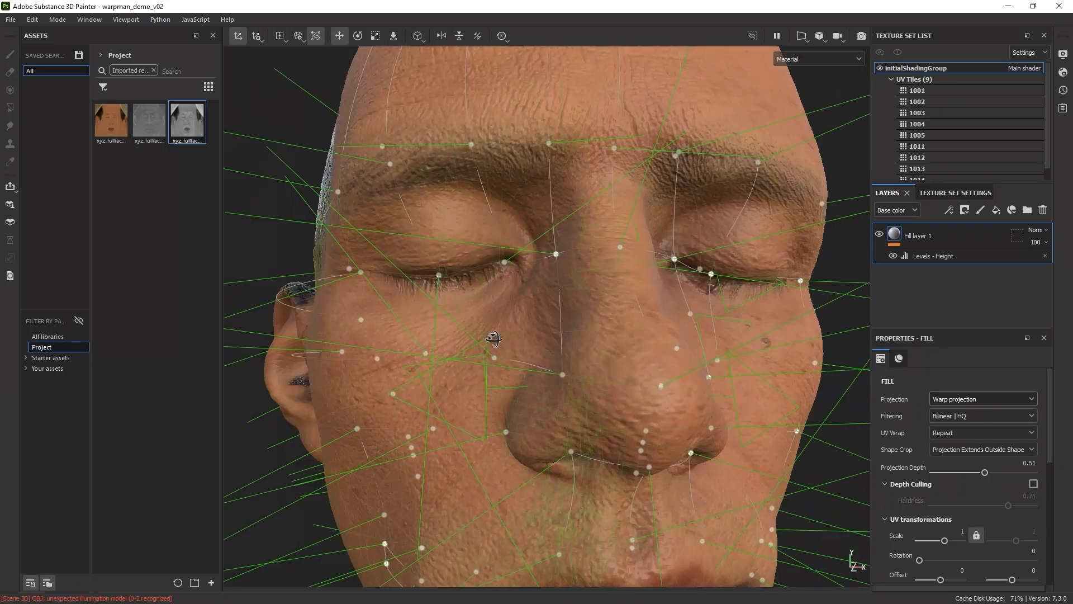
left_click(933, 256)
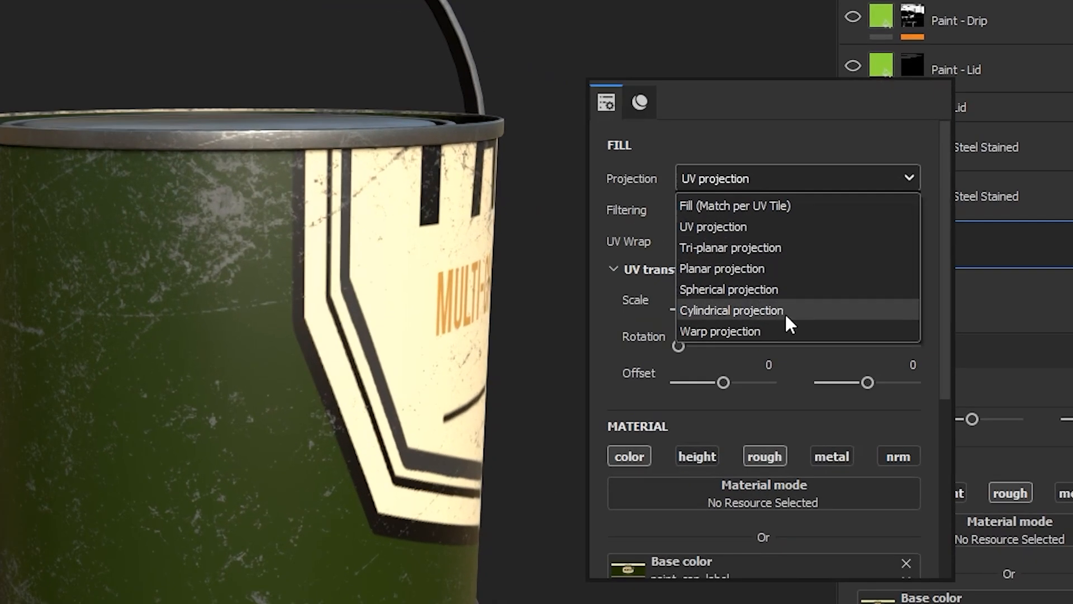
Wrap the paint can label with Cylindrical projection
left_click(731, 310)
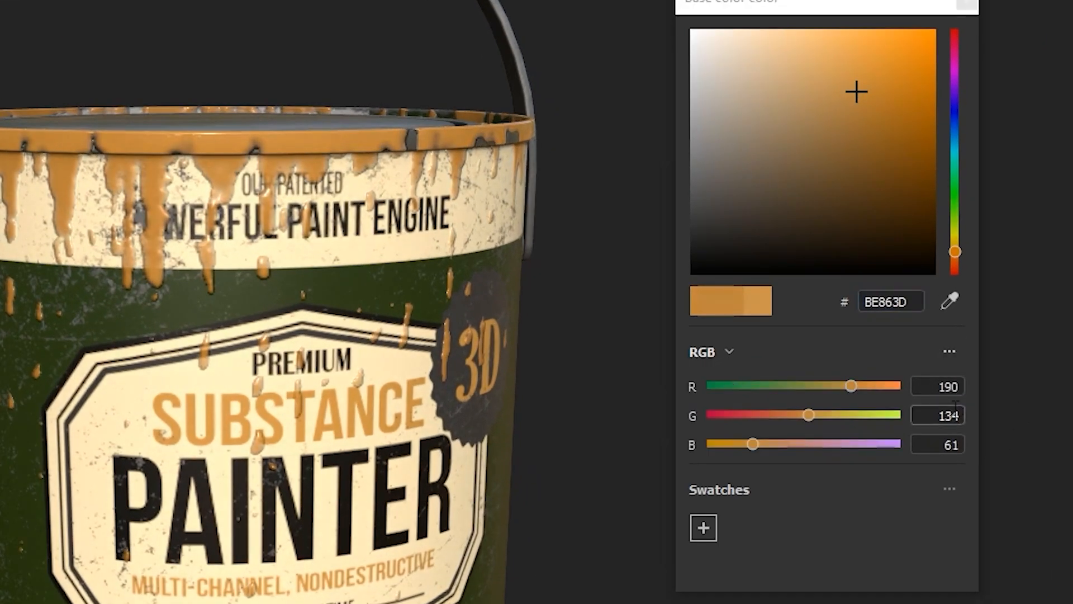
Save the orange BE863D as a colour swatch
left_click(861, 80)
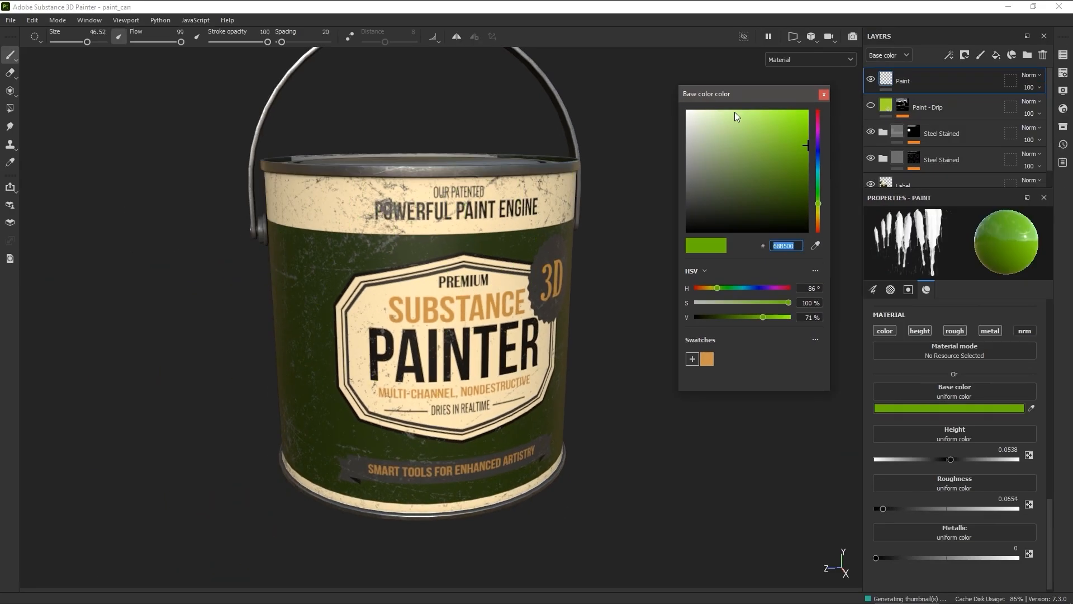
Paint green drips down the can, shifting to a lighter green
left_click_drag(355, 175, 356, 322)
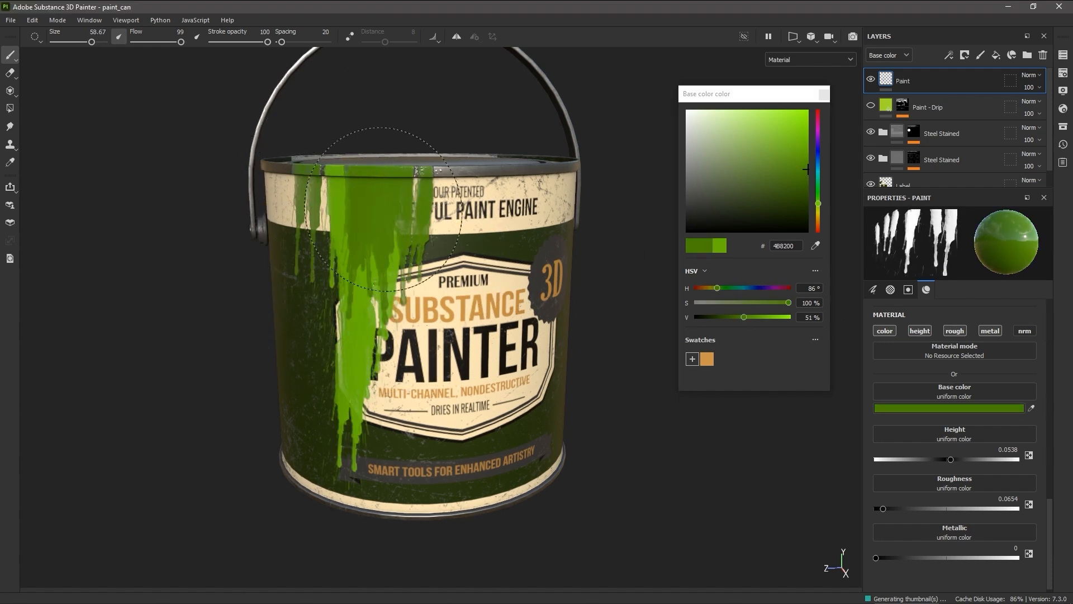
left_click(766, 141)
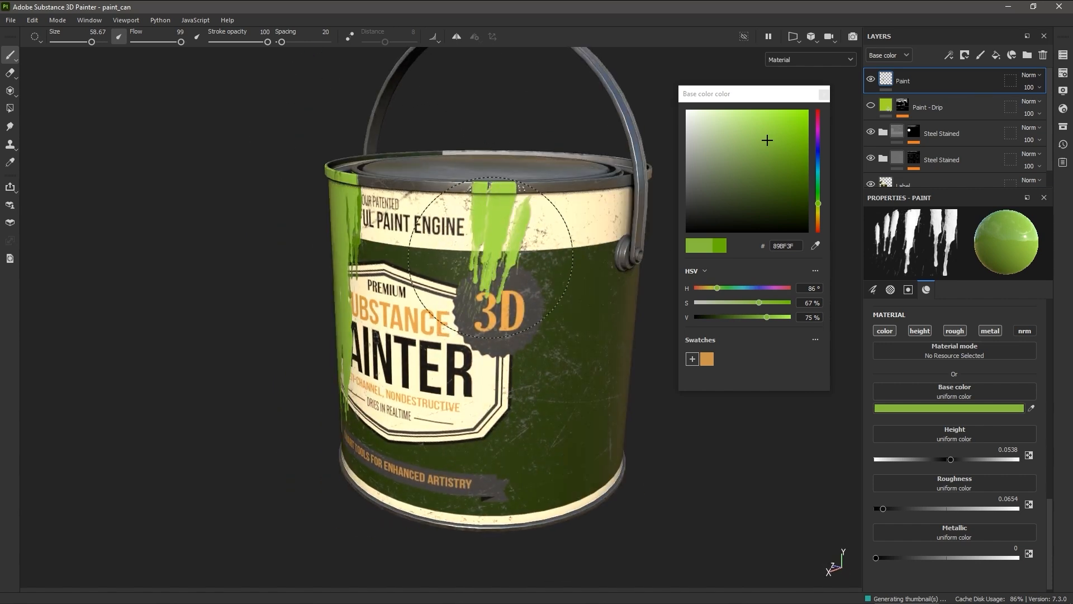
left_click(783, 134)
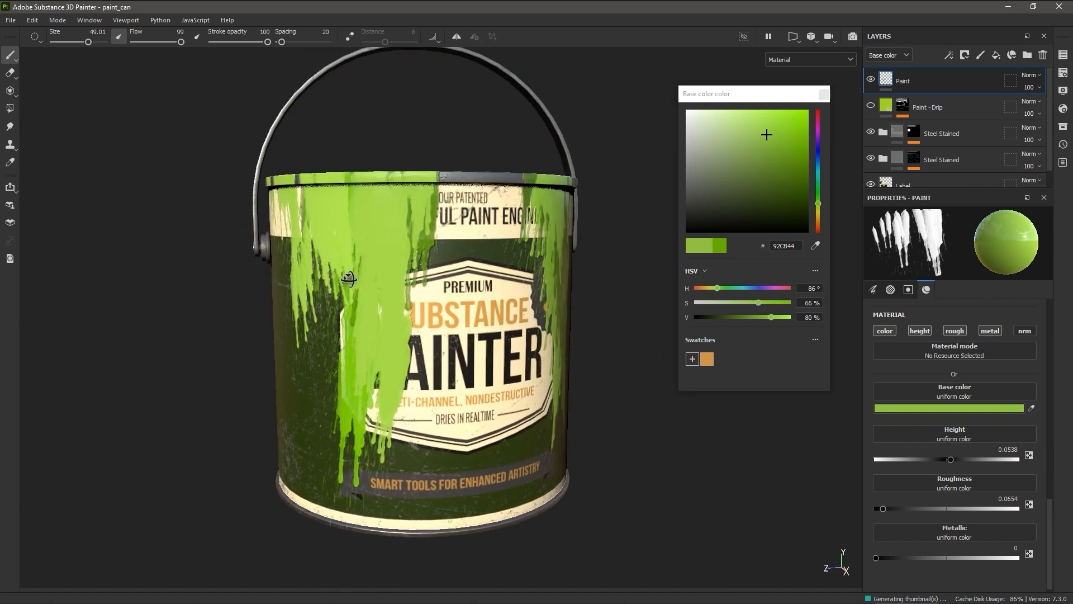
Drop the nose texture onto the face scan's Height channel
left_click(599, 369)
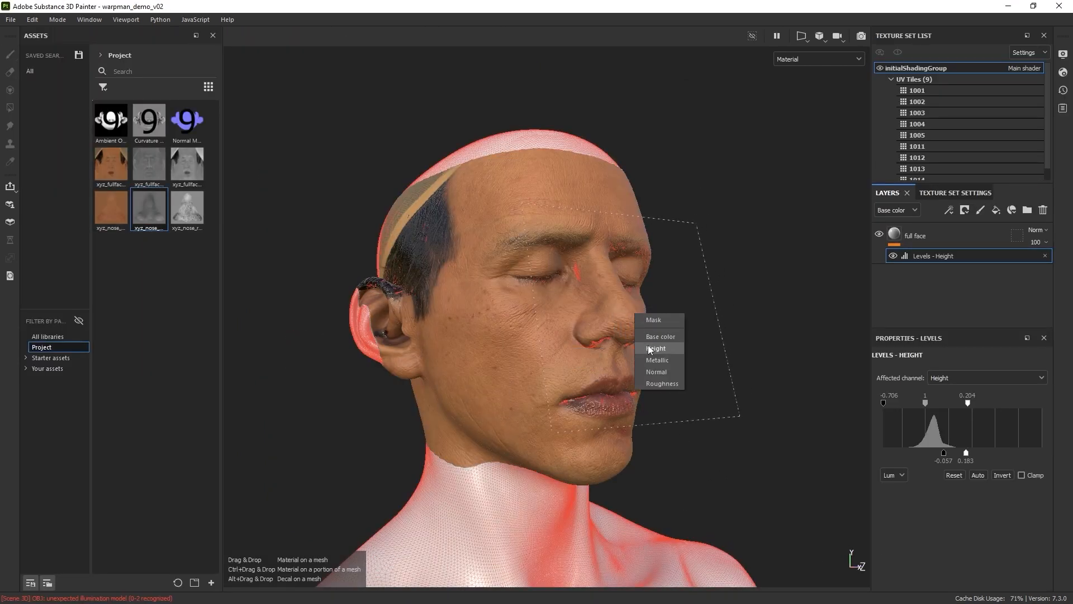
left_click(655, 348)
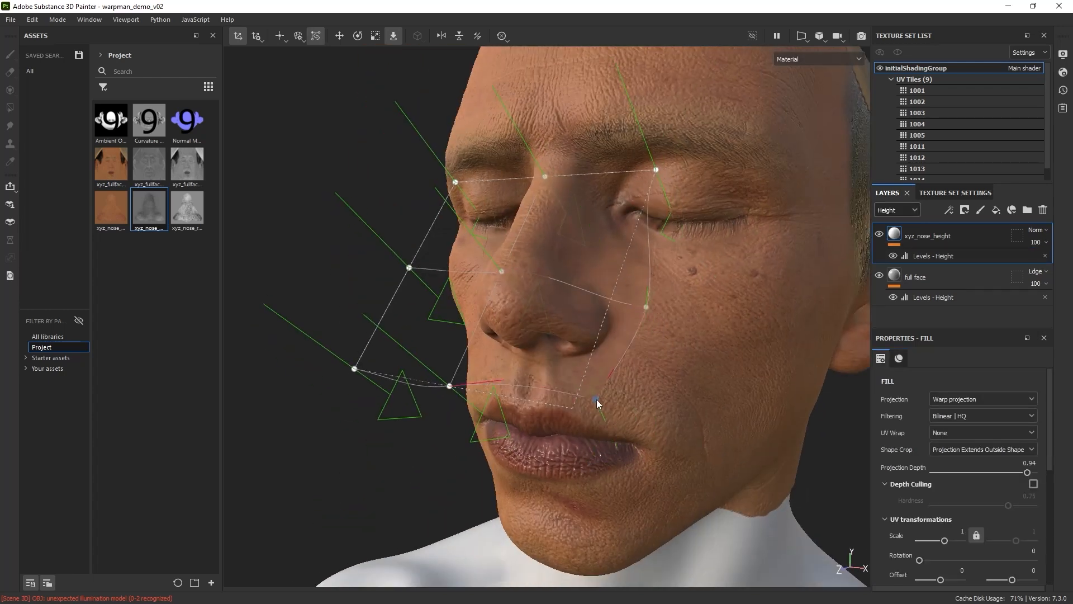